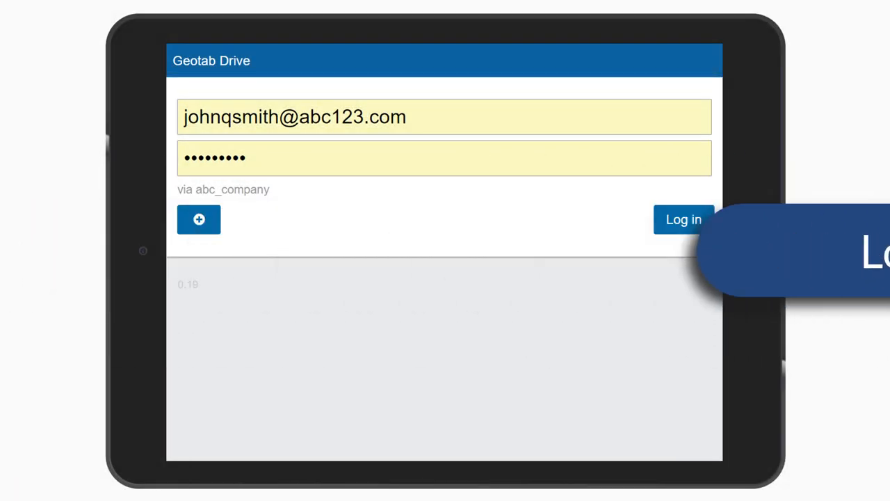
- Log in to Geotab Drive with the driver's entered email and password
click(682, 220)
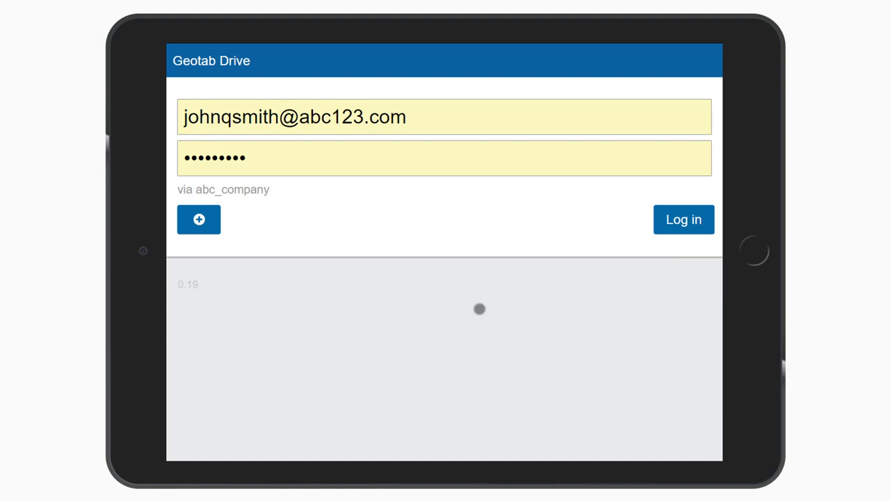
click(683, 220)
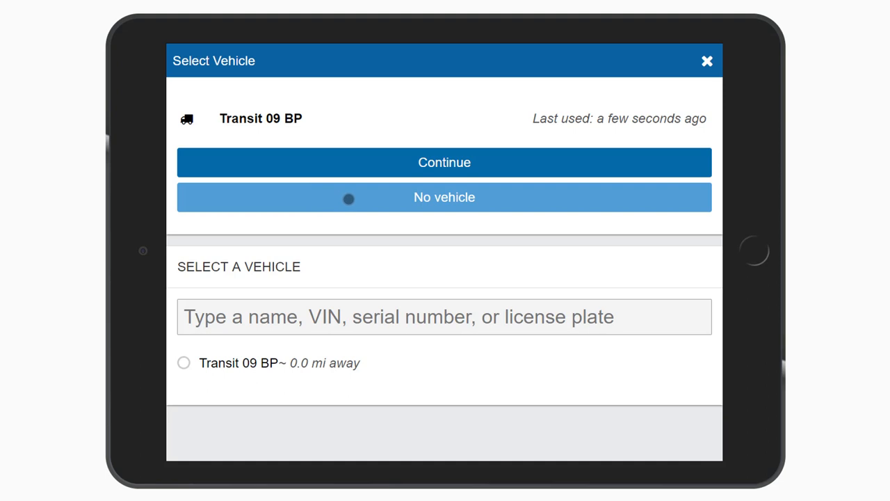
mouse_move(350, 317)
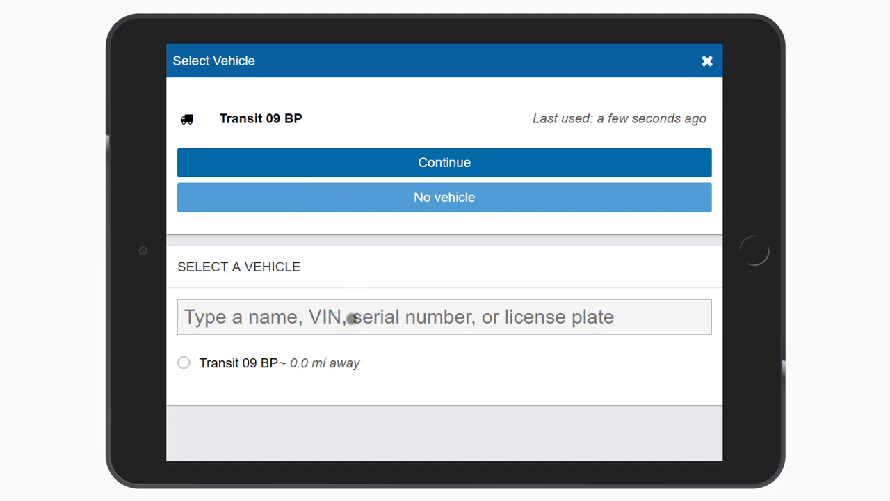
- Keep Transit 09 BP as the vehicle and continue to trailer selection
text(g8)
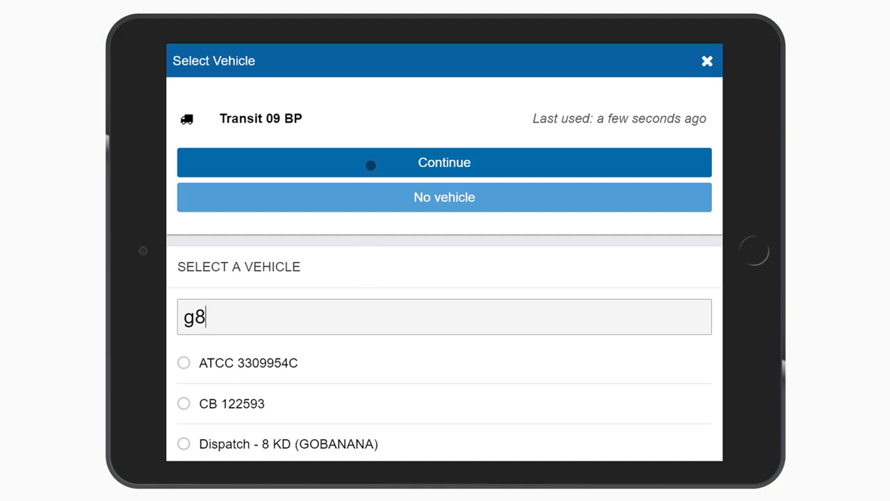
click(445, 162)
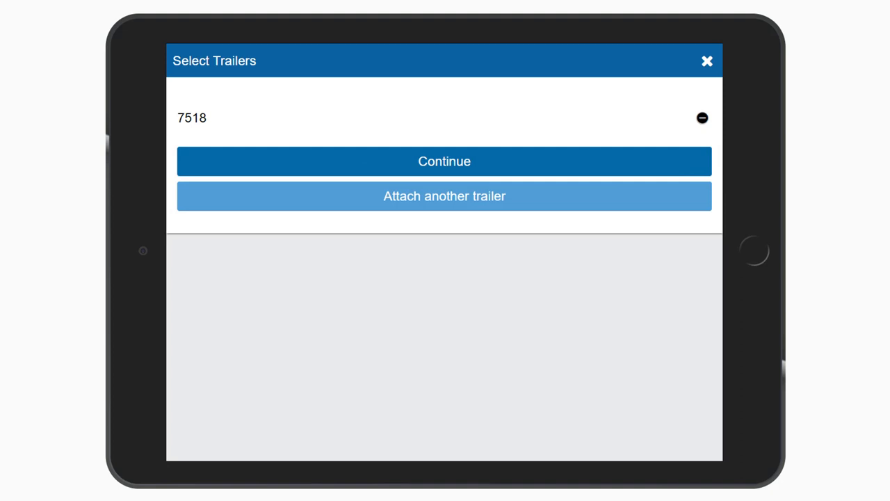
- Detach trailer 7518, add and attach new trailer 71118, and continue
click(701, 117)
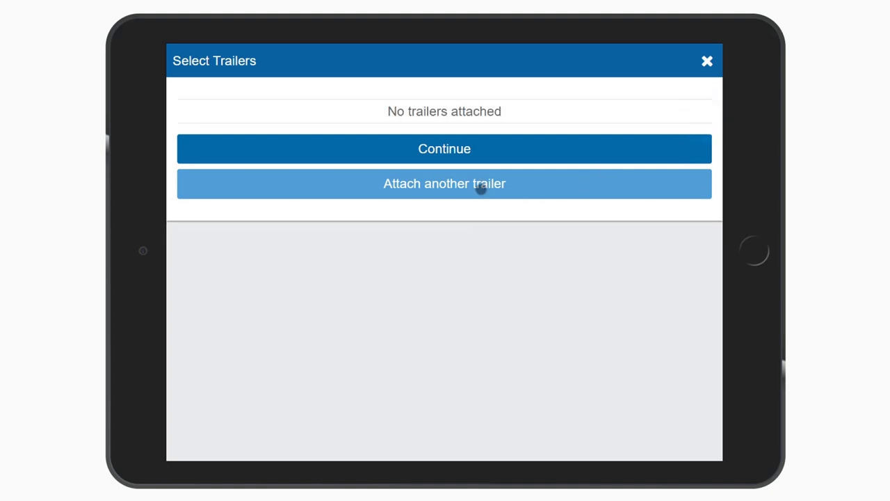
click(445, 183)
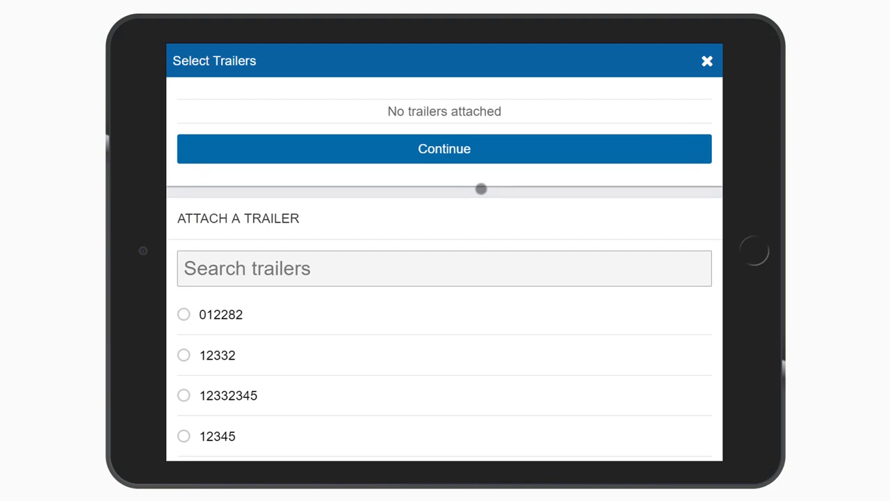
click(447, 267)
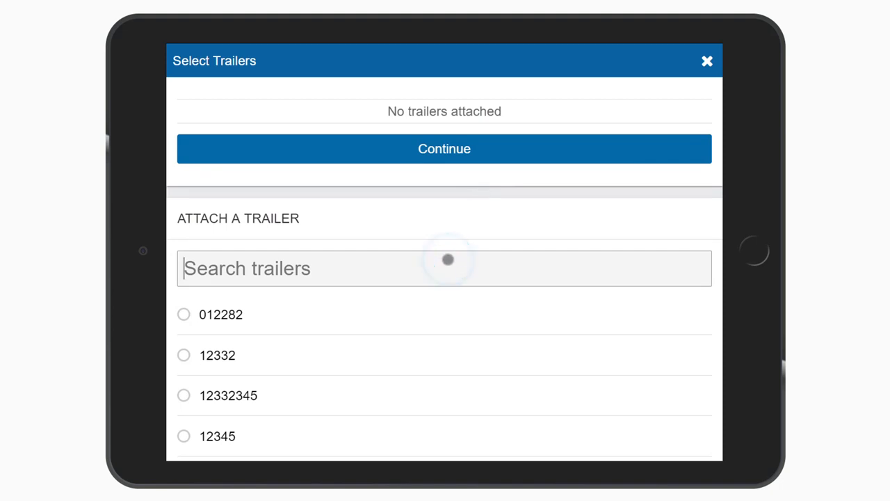
text(71118)
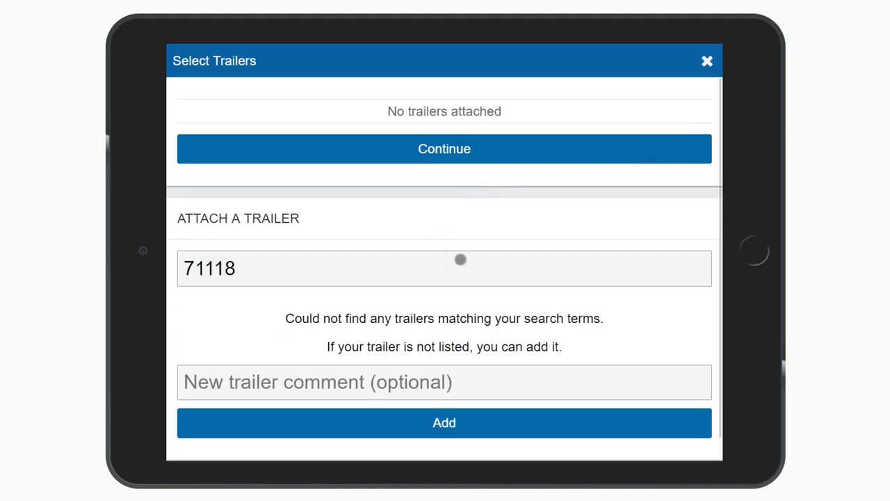
click(445, 423)
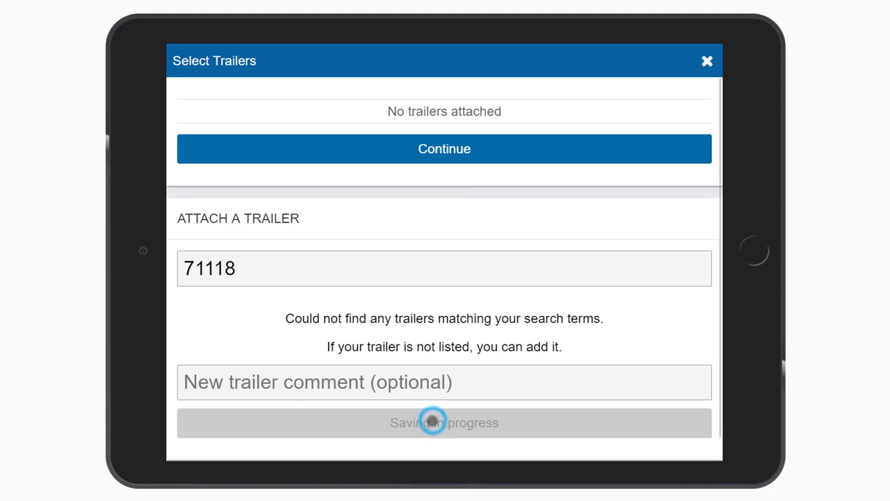
click(444, 422)
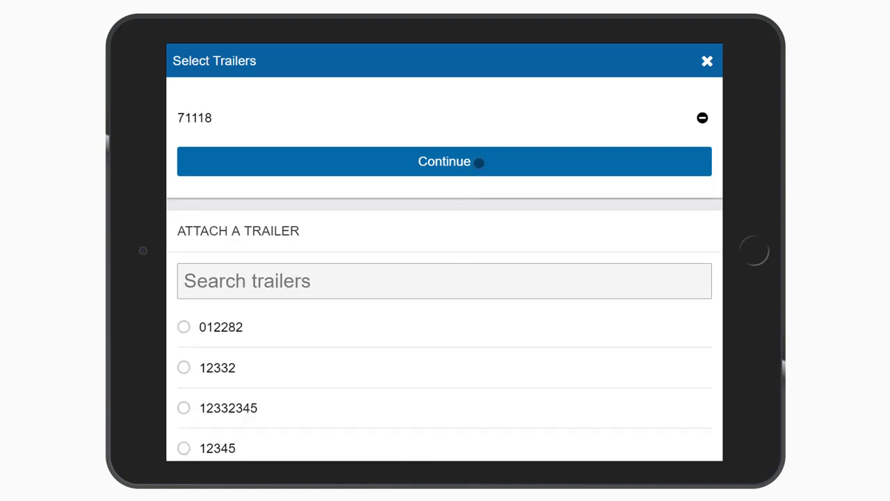
click(445, 161)
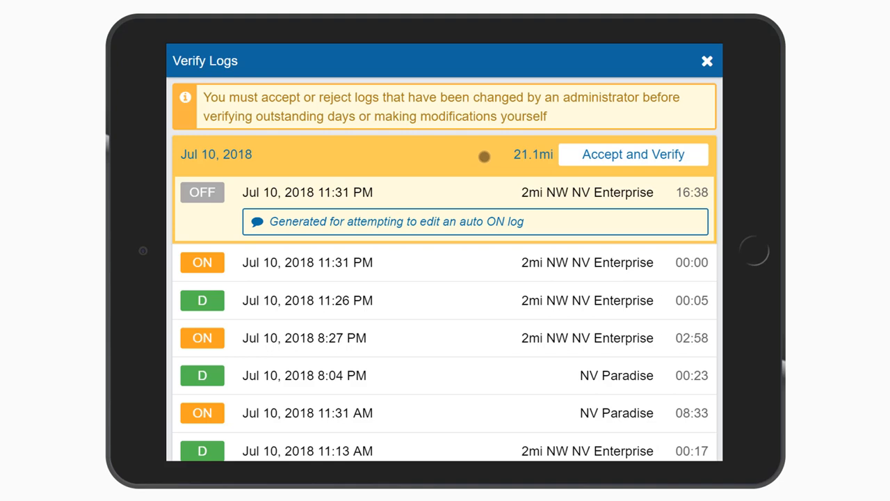
mouse_move(479, 175)
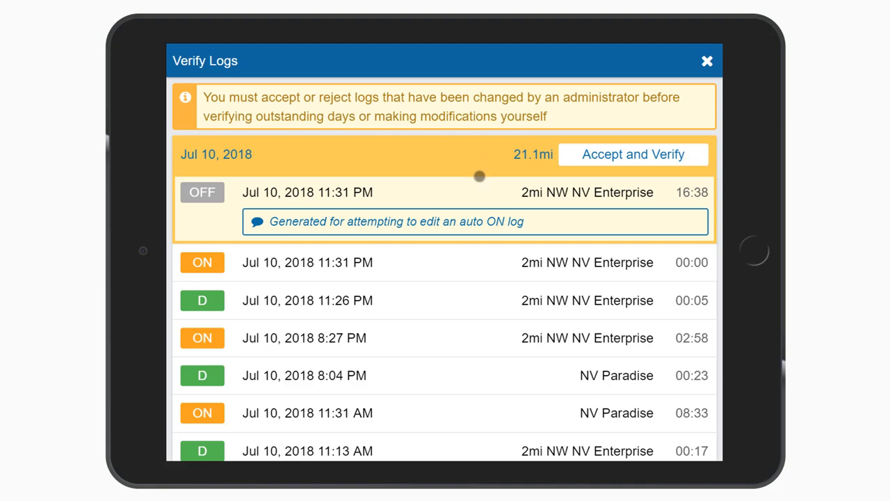
- Review the July 10 off-duty log, then accept, verify and certify all days' logs
click(307, 192)
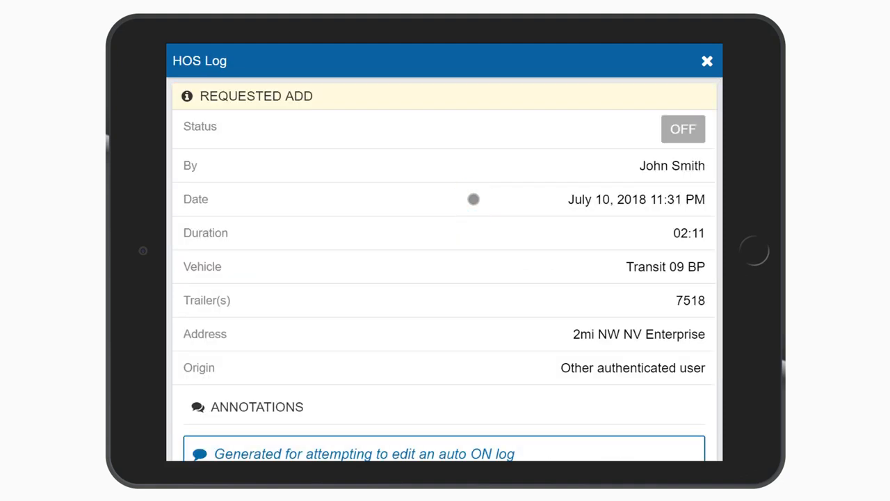
scroll(down, 3)
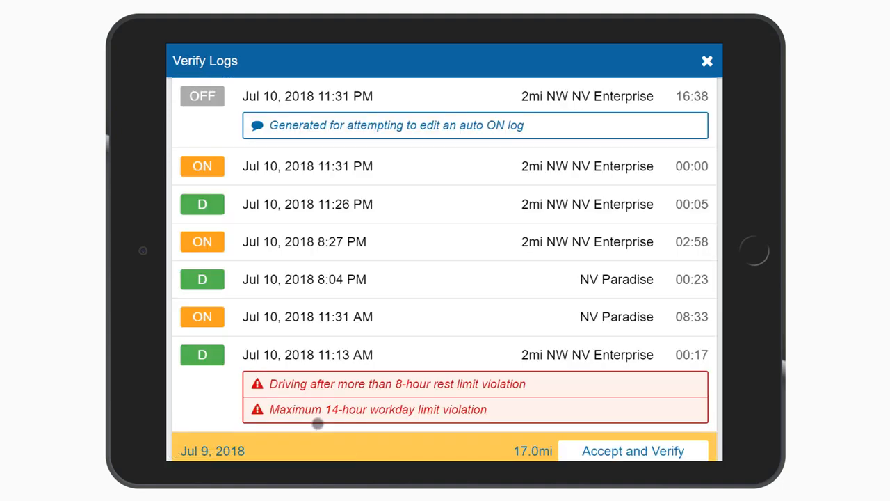
scroll(down, 3)
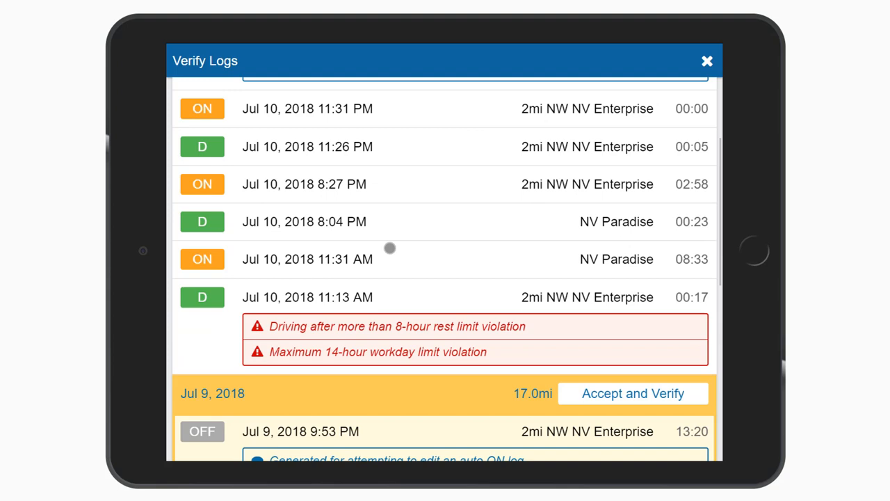
scroll(down, 3)
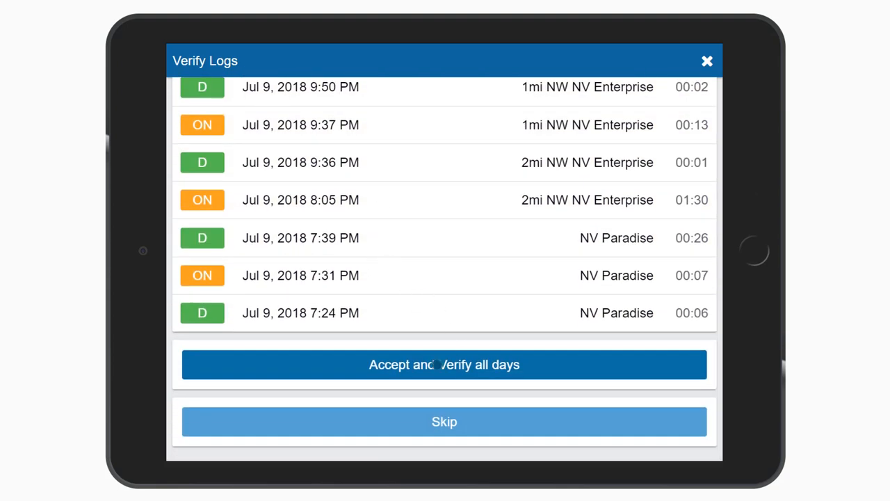
click(445, 364)
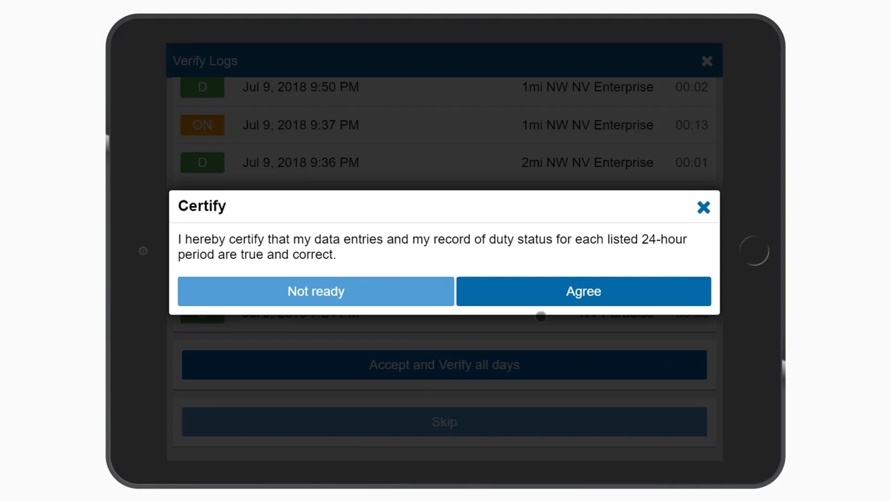
click(583, 290)
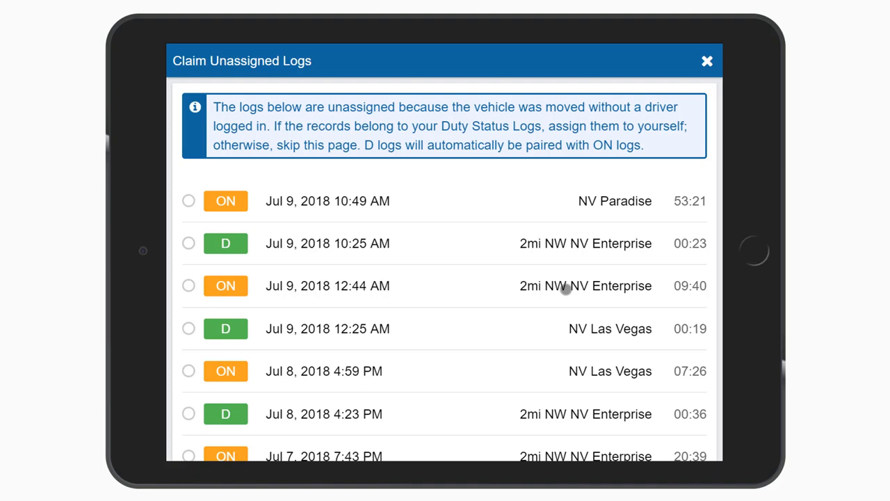
mouse_move(559, 286)
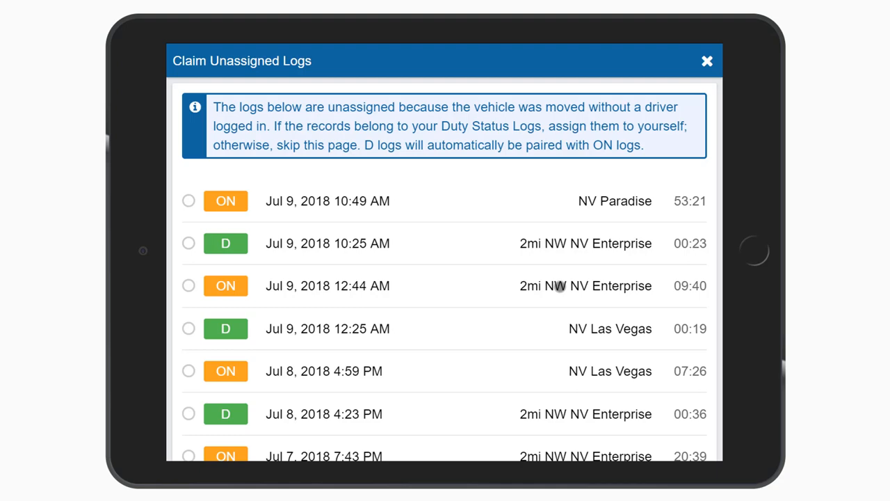
- Tick the Jul 5 10:38 AM and 10:53 AM unassigned logs and assign them to the driver
scroll(down, 3)
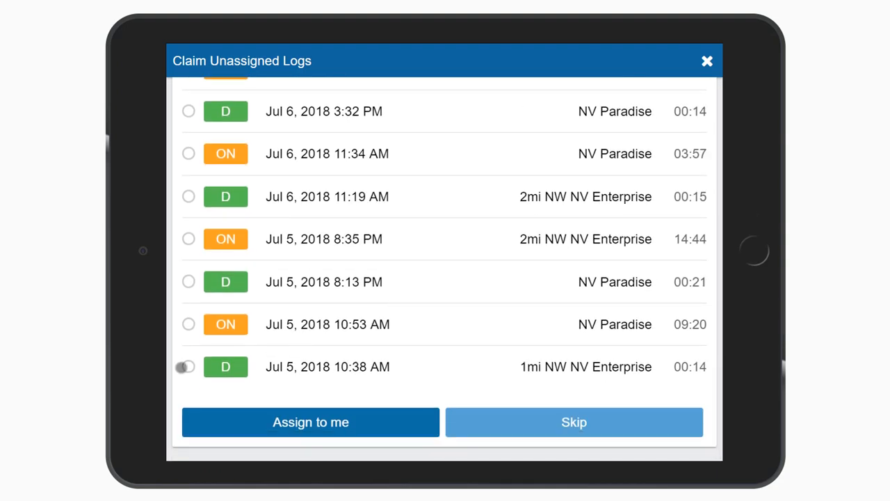
click(189, 324)
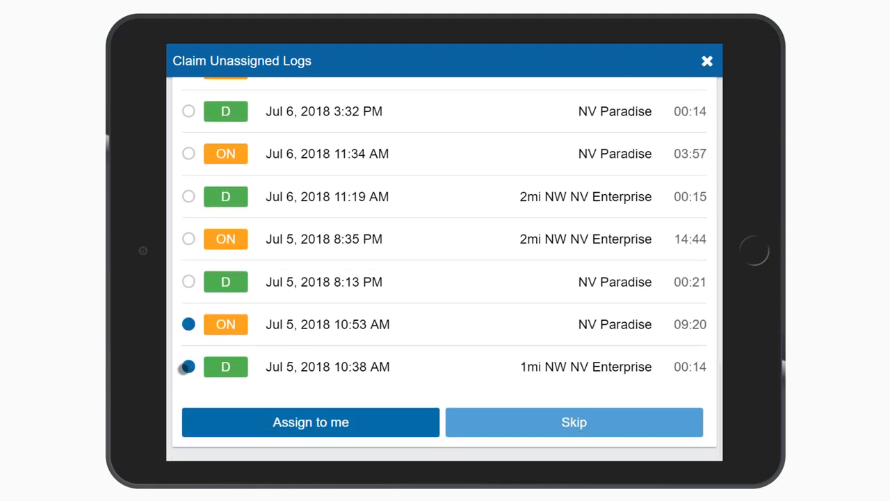
click(189, 367)
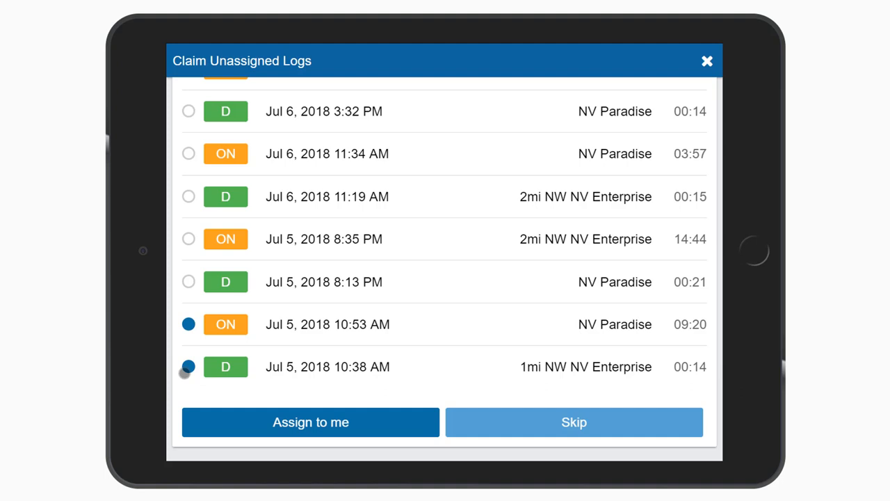
click(310, 422)
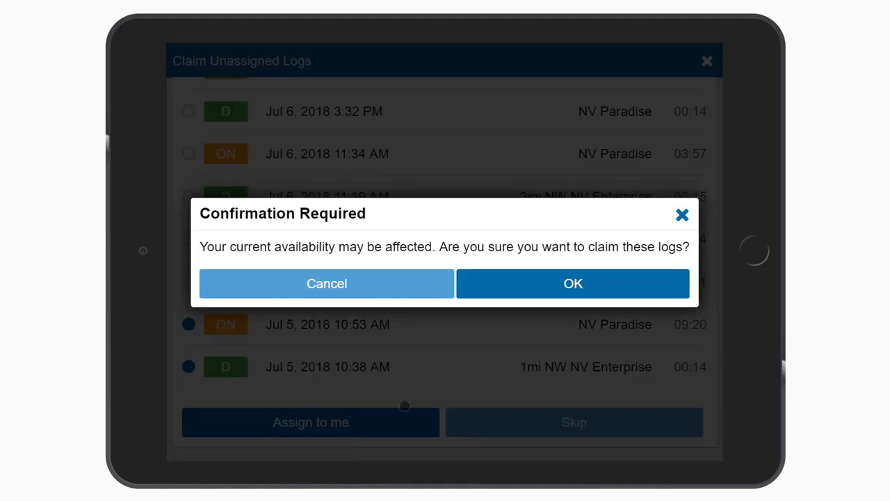
click(573, 284)
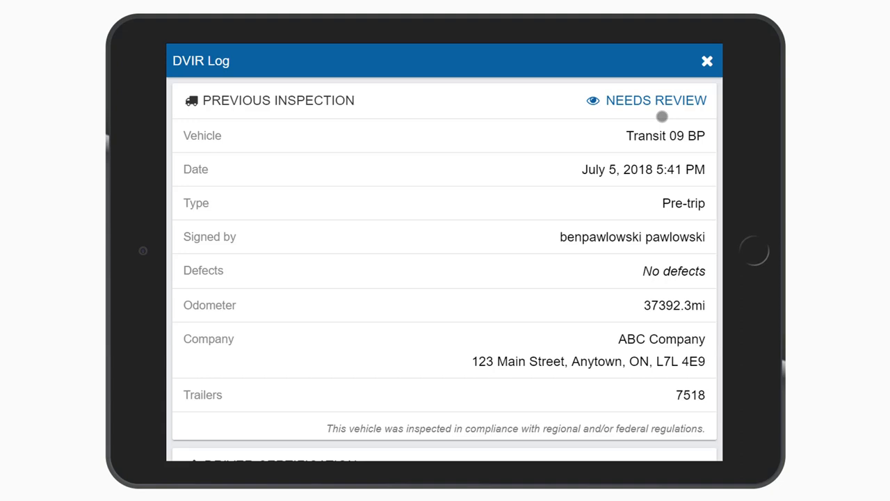
- Certify the previous Transit 09 BP pre-trip inspection as reviewed in the DVIR Log
scroll(down, 3)
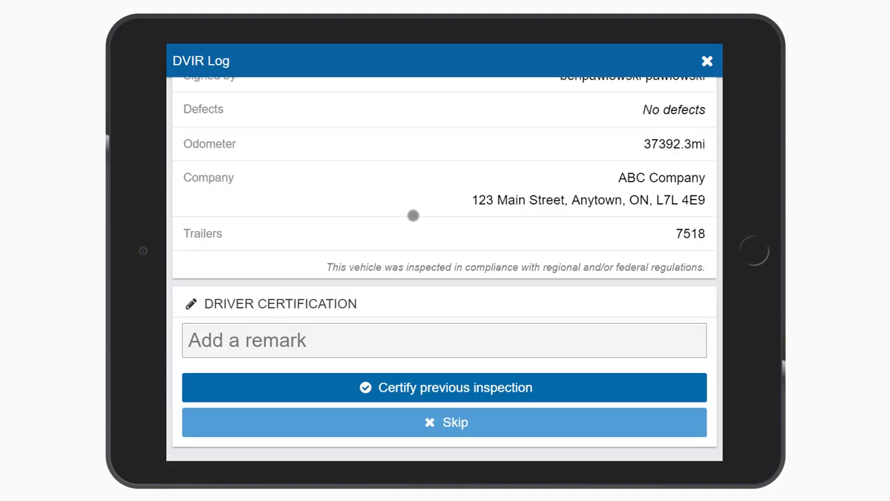
click(445, 386)
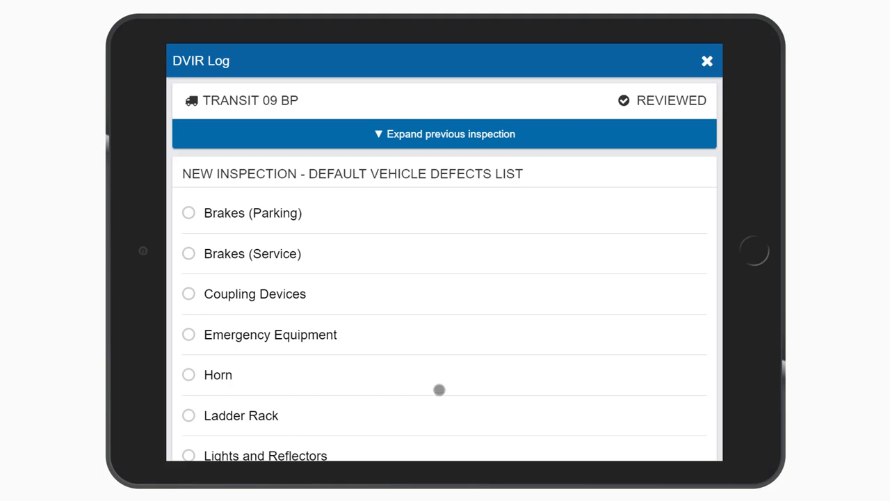
- Report Wheels and Rims as bent, cracked, or damaged, mark the inspection Pre-trip and sign it
scroll(down, 3)
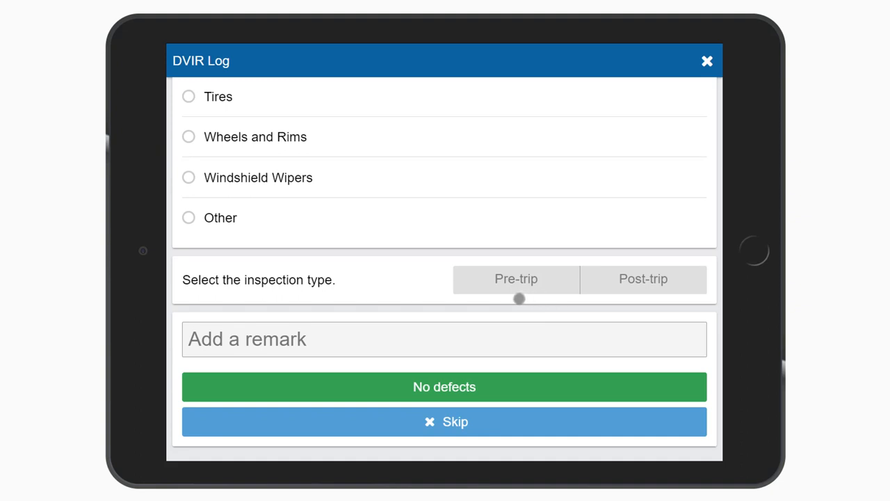
click(189, 137)
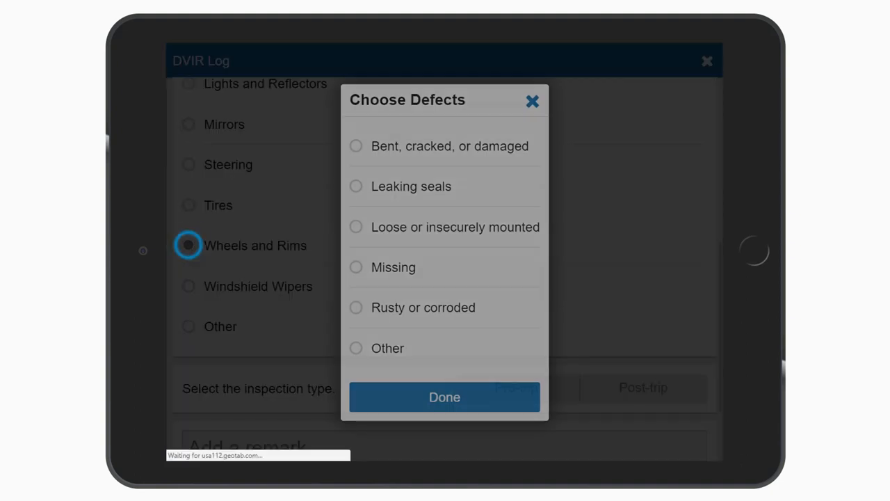
click(356, 146)
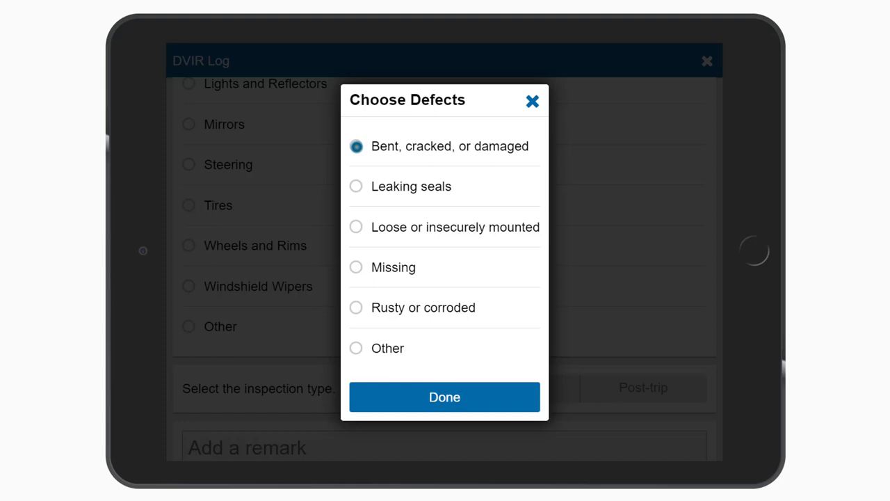
click(445, 397)
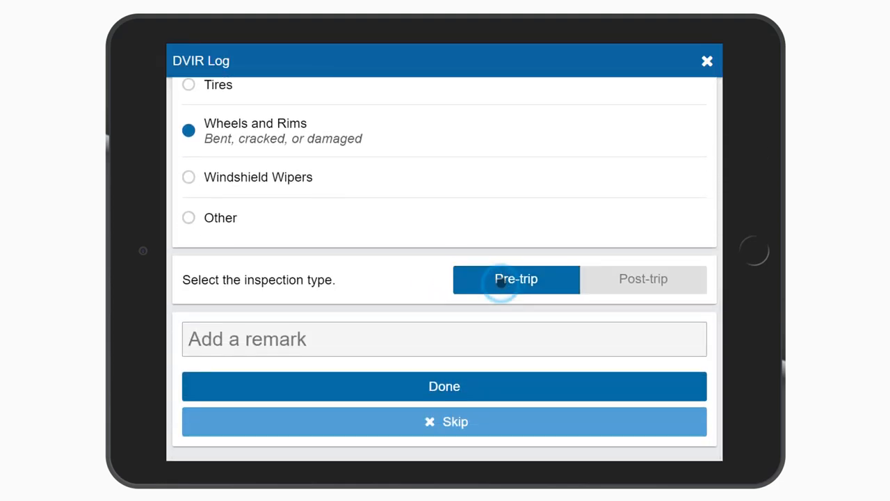
click(445, 386)
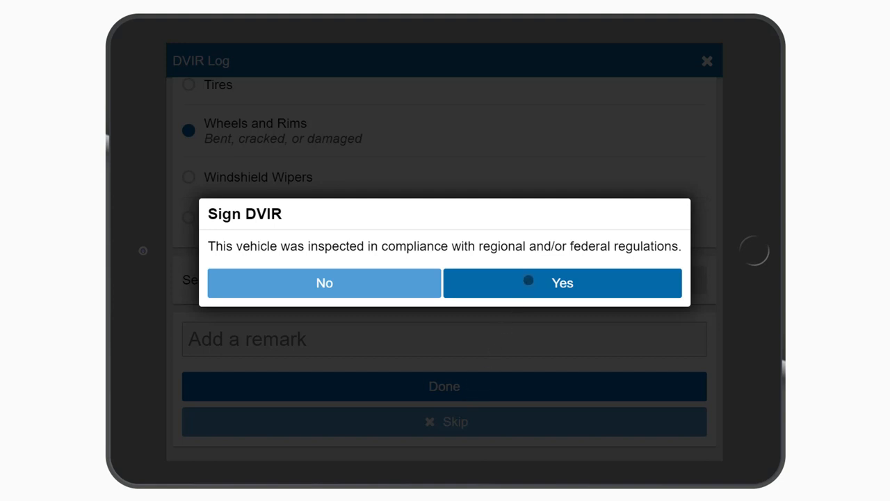
click(561, 282)
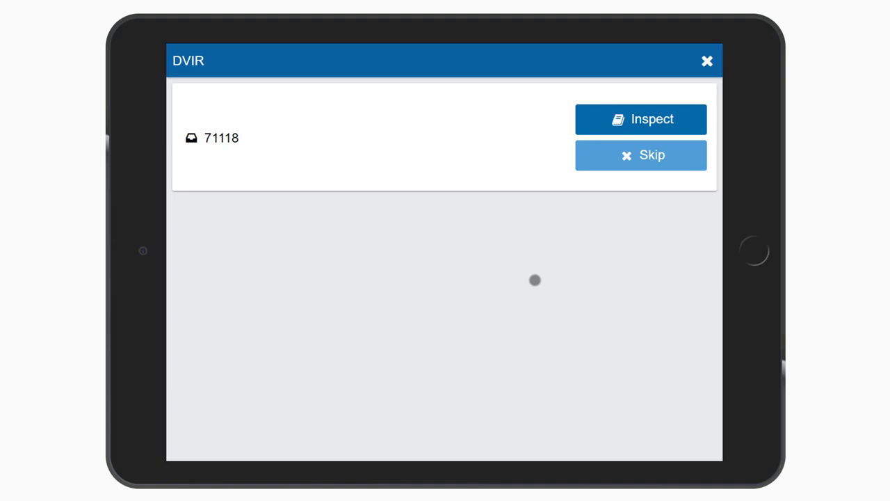
- Inspect trailer 71118 as a Pre-trip with no defects and sign the report
click(639, 118)
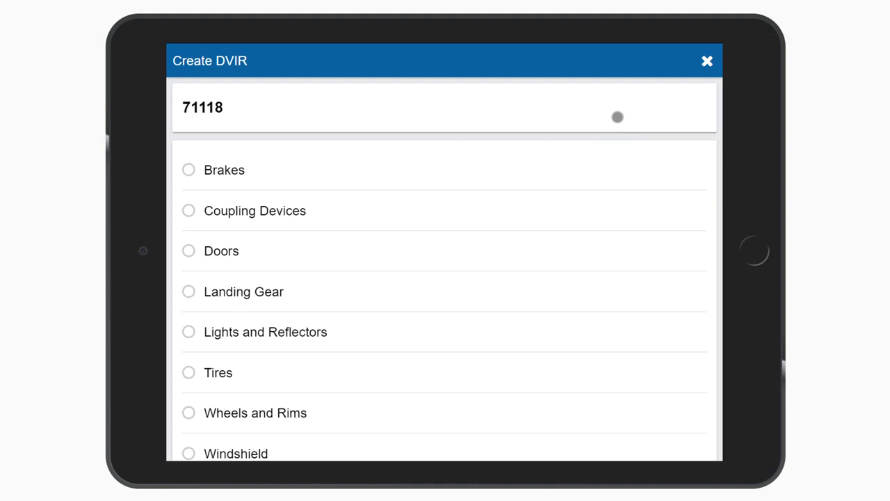
mouse_move(476, 273)
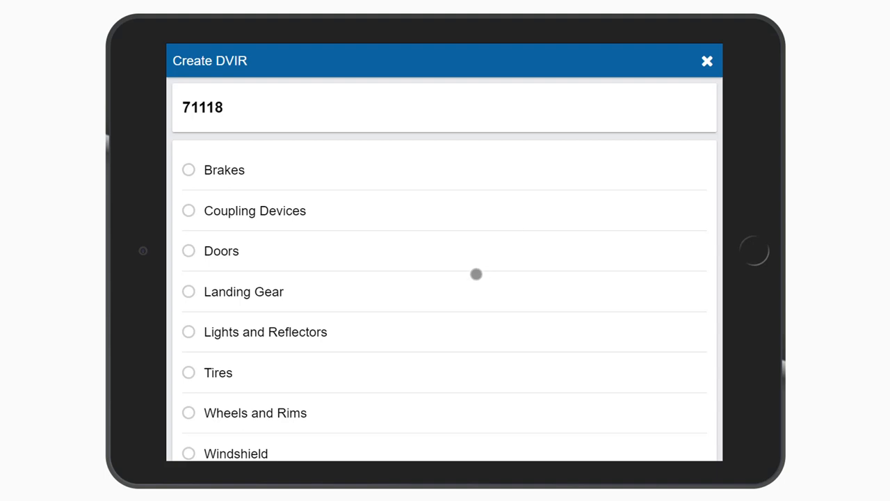
scroll(down, 3)
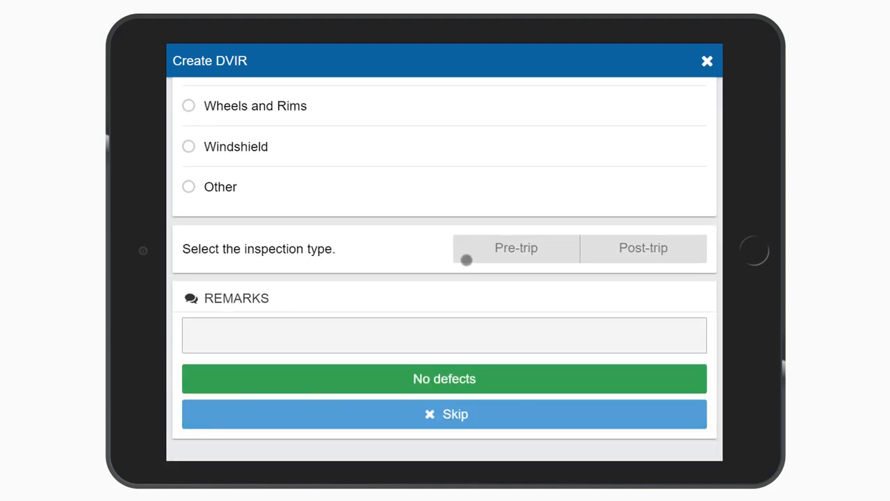
click(516, 248)
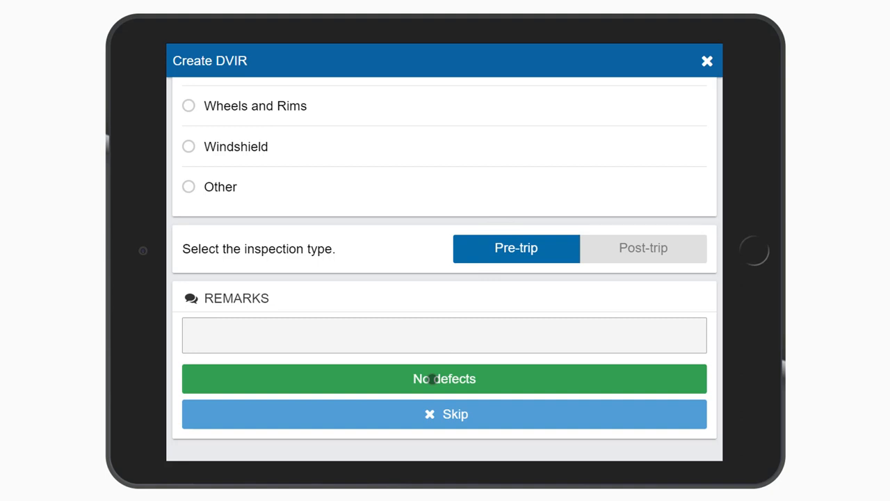
click(445, 378)
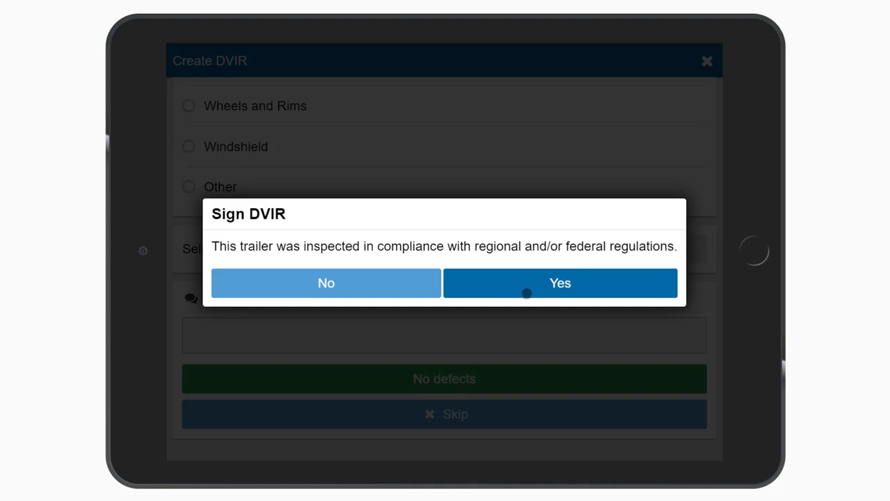
click(559, 282)
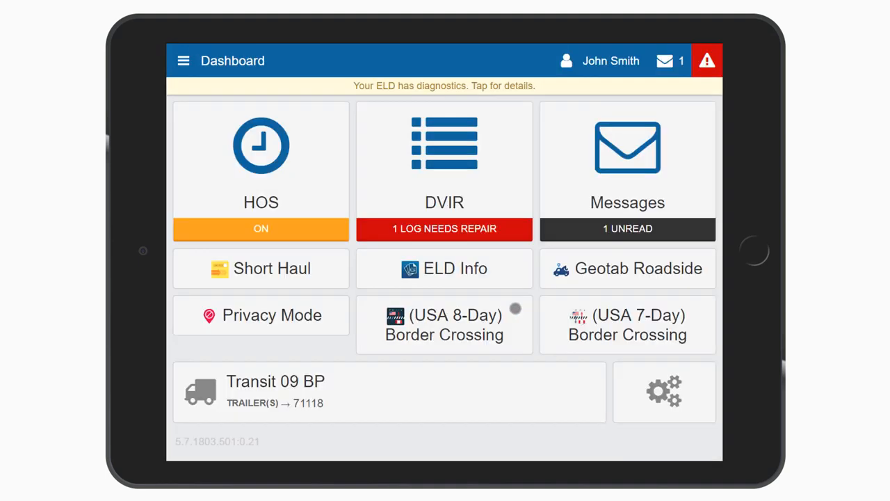